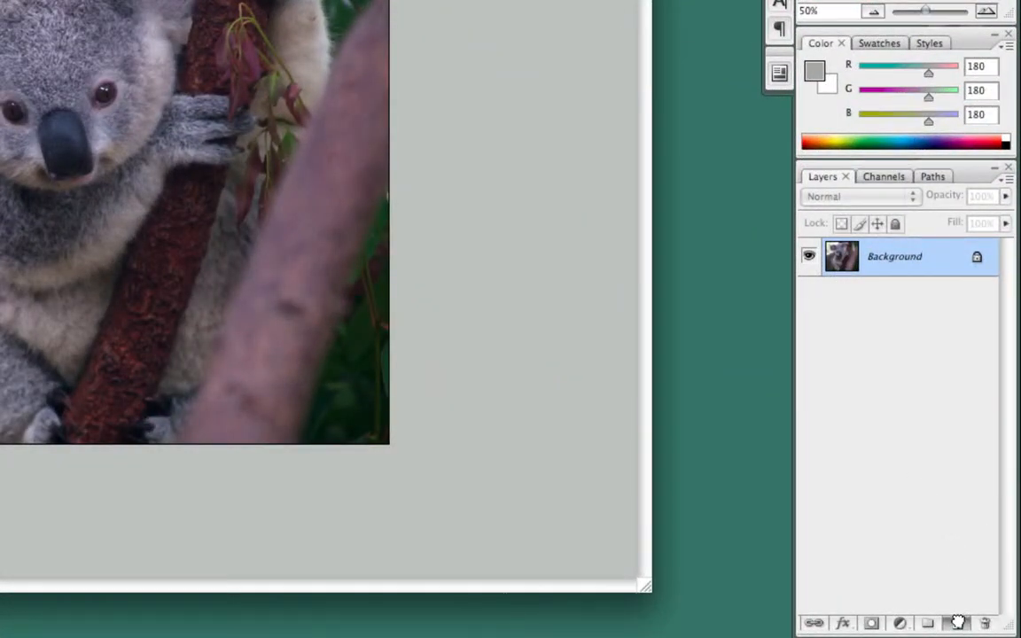
Duplicate the Background layer into a Background copy layer.
{"action": "left_click", "coordinate": [958, 624]}
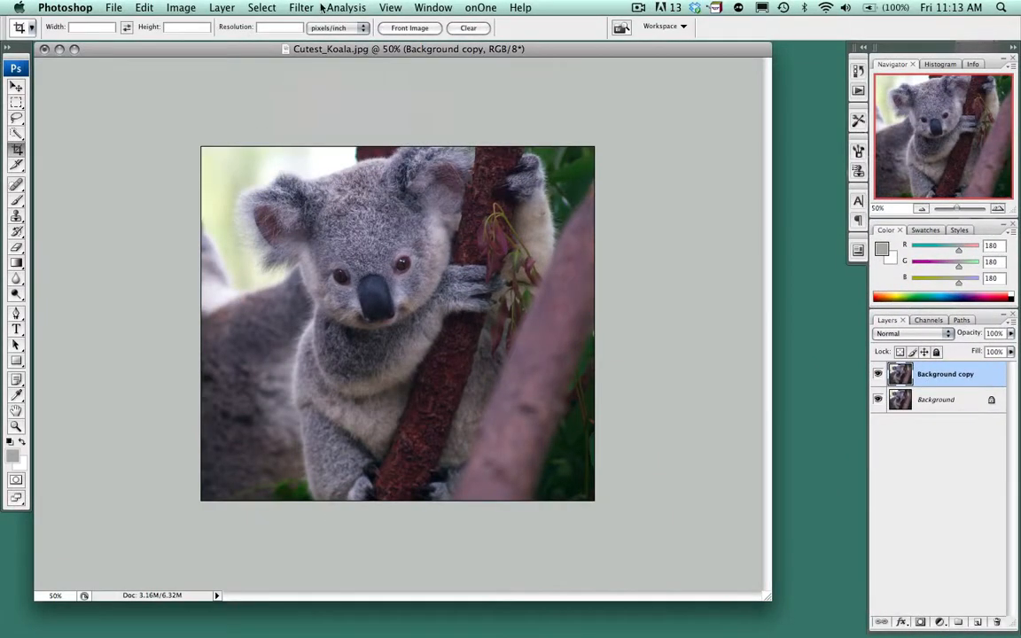
Start Filter > Extract on Background copy and reduce the Edge Highlighter brush size.
{"action": "left_click", "coordinate": [302, 8]}
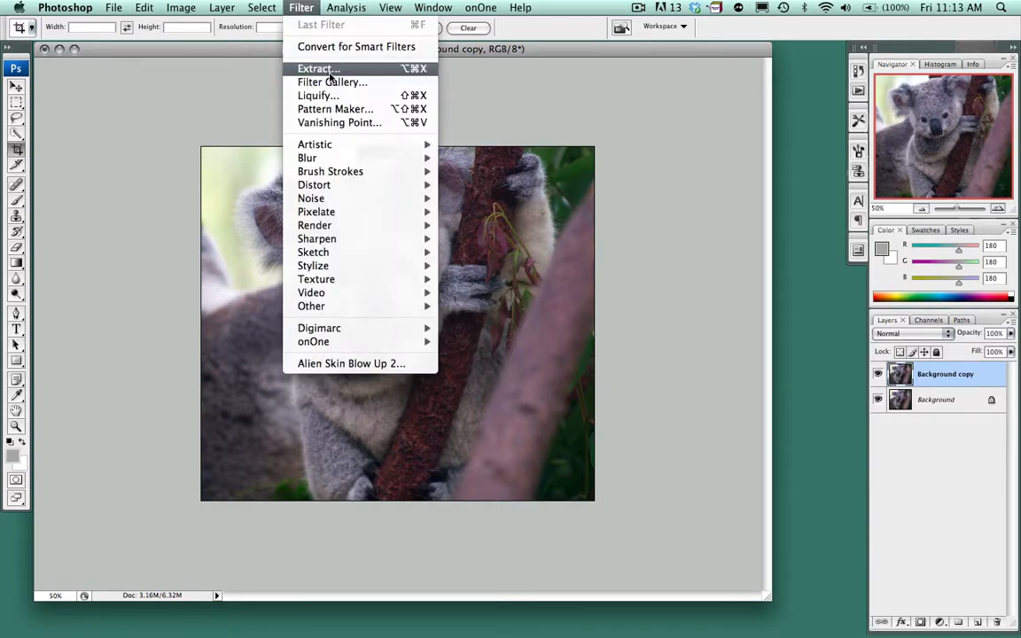
{"action": "left_click", "coordinate": [316, 67]}
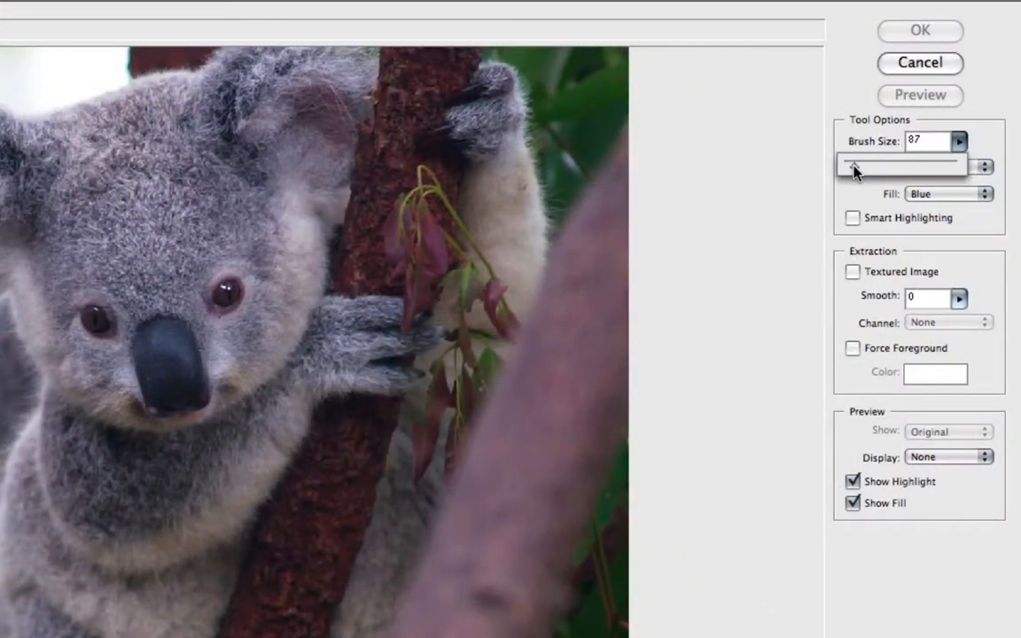
{"action": "left_click_drag", "start_coordinate": [895, 167], "coordinate": [851, 167]}
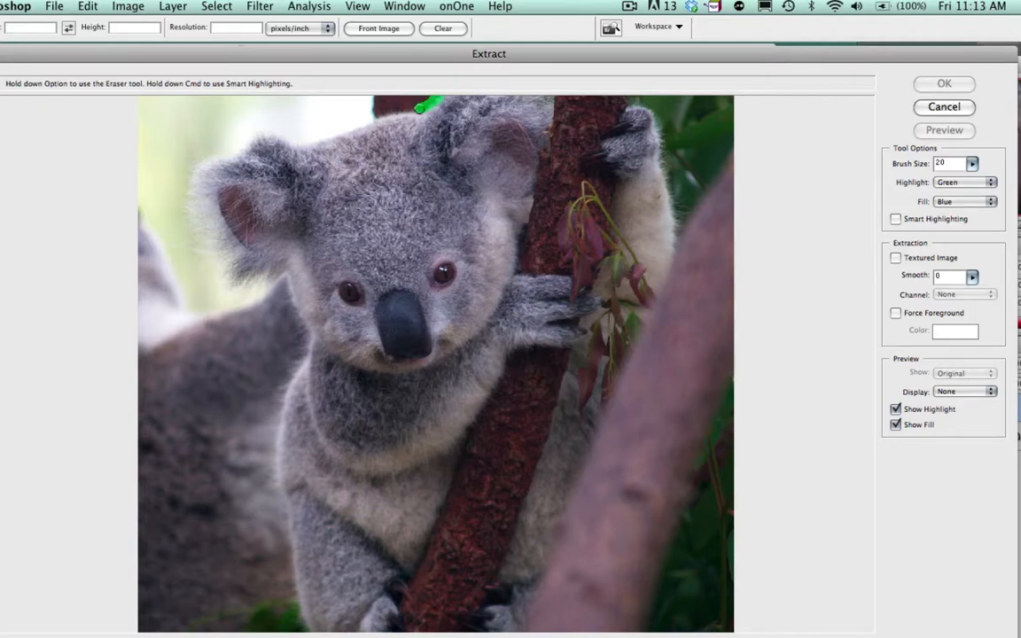
Highlight the koala's left outline from the head, around the ear and cheek, down to the photo's bottom.
{"action": "left_click_drag", "start_coordinate": [421, 108], "coordinate": [355, 126]}
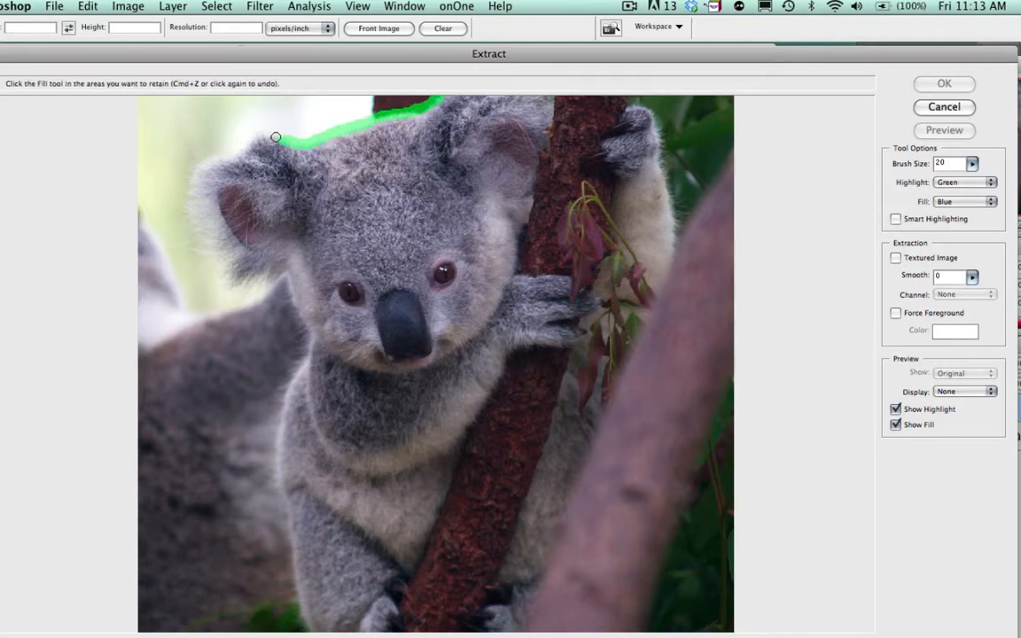
{"action": "mouse_move", "coordinate": [251, 142]}
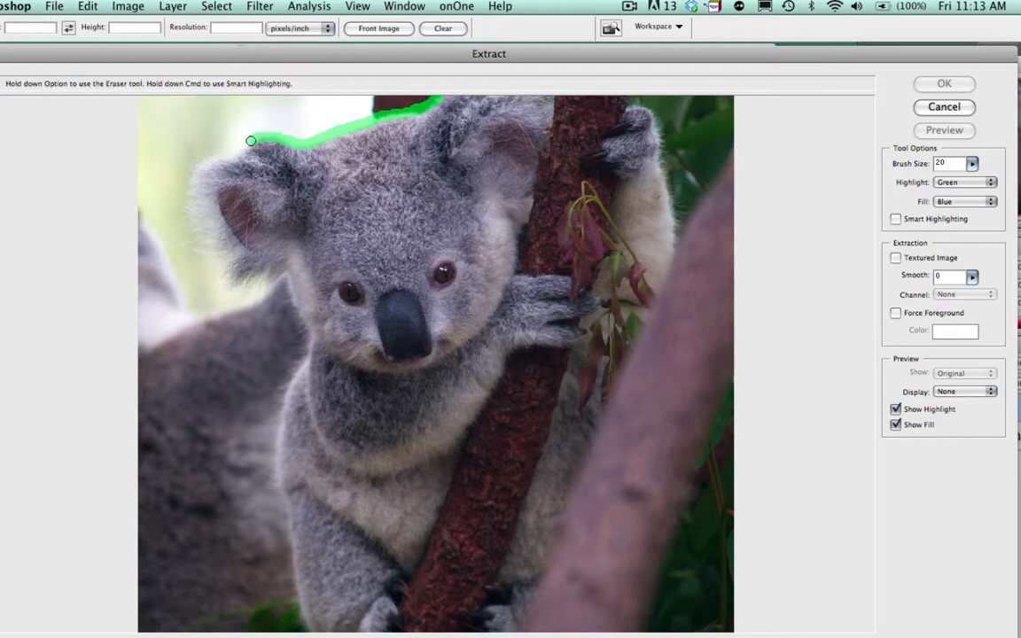
{"action": "left_click_drag", "start_coordinate": [252, 142], "coordinate": [197, 169]}
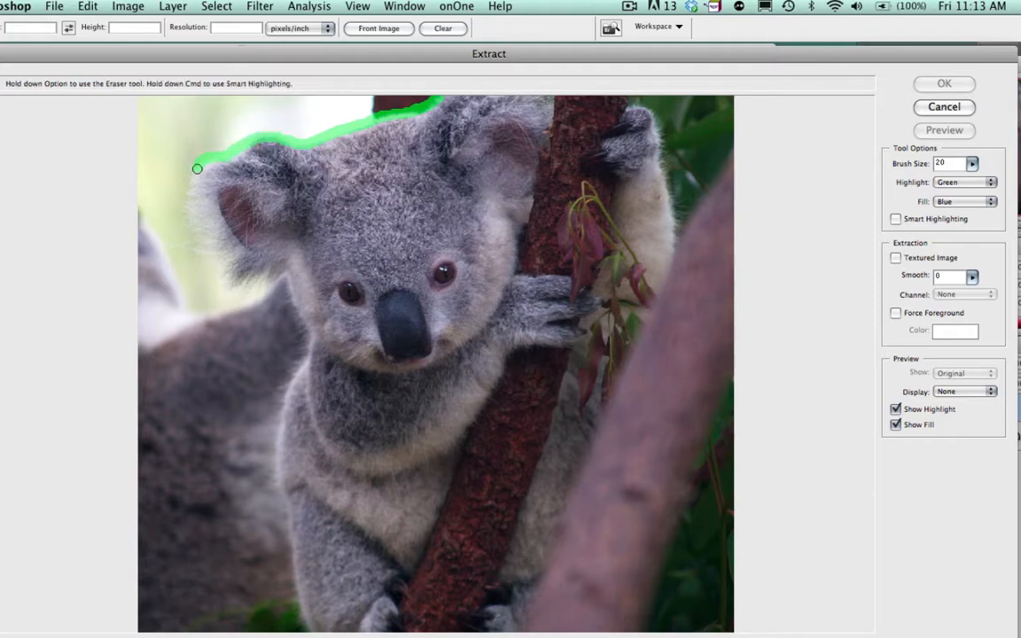
{"action": "left_click_drag", "start_coordinate": [199, 168], "coordinate": [191, 225]}
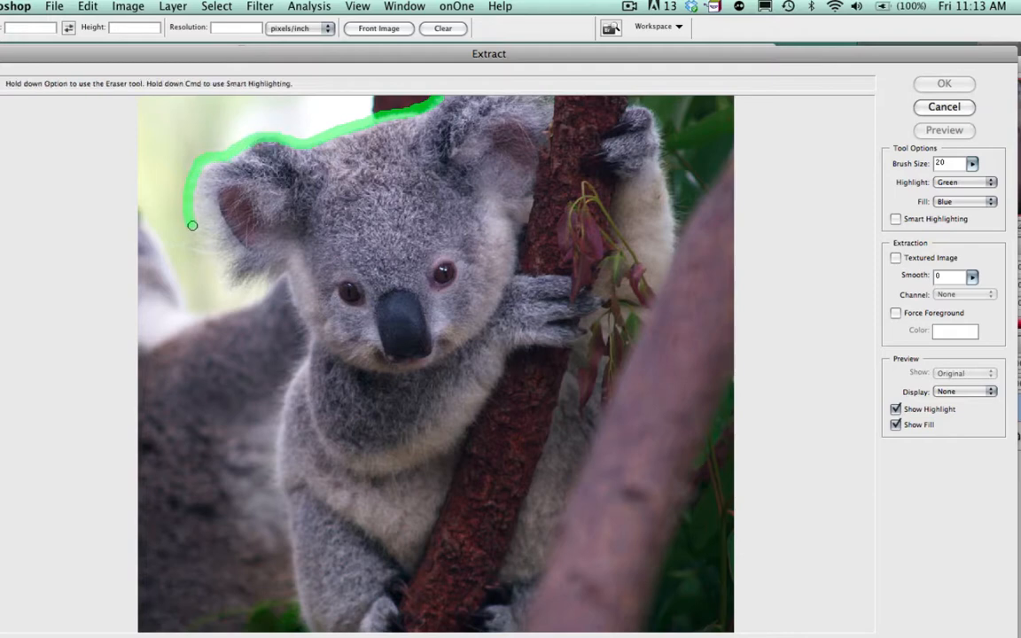
{"action": "left_click_drag", "start_coordinate": [191, 225], "coordinate": [227, 280]}
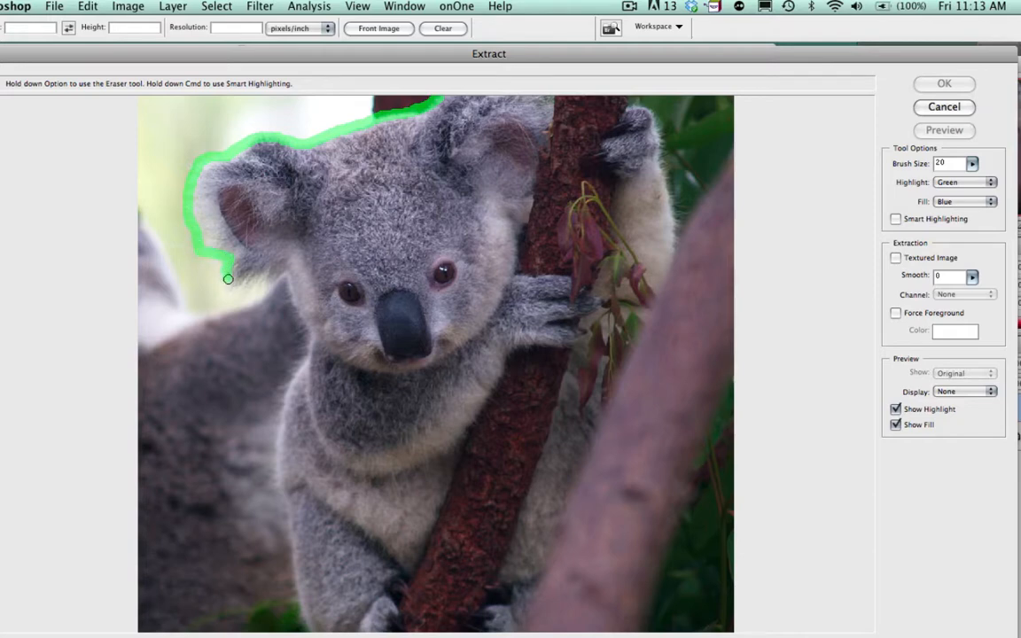
{"action": "left_click_drag", "start_coordinate": [227, 280], "coordinate": [276, 280]}
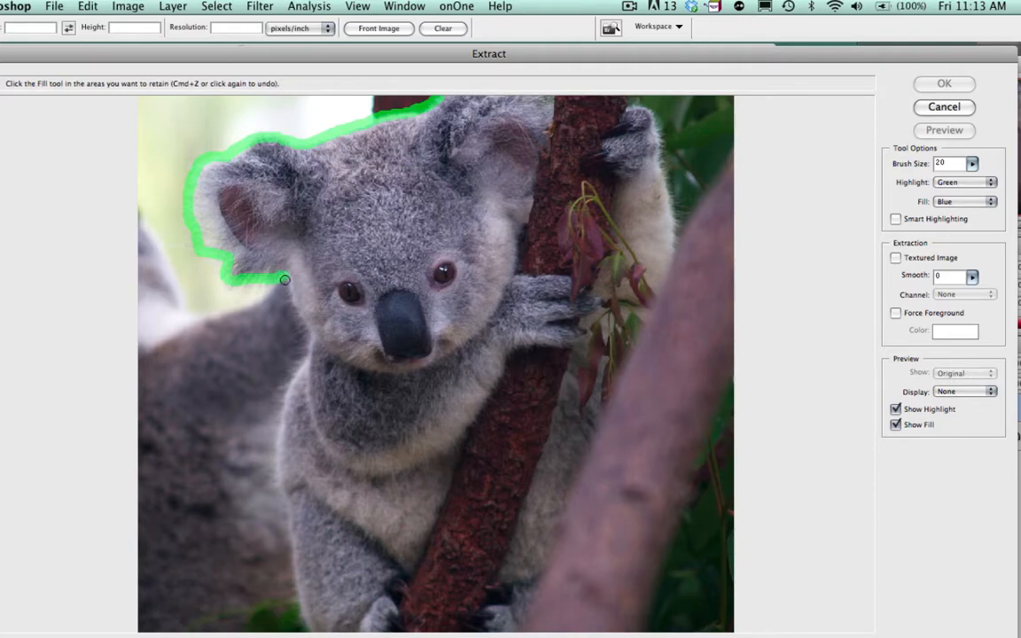
{"action": "left_click_drag", "start_coordinate": [286, 280], "coordinate": [303, 314]}
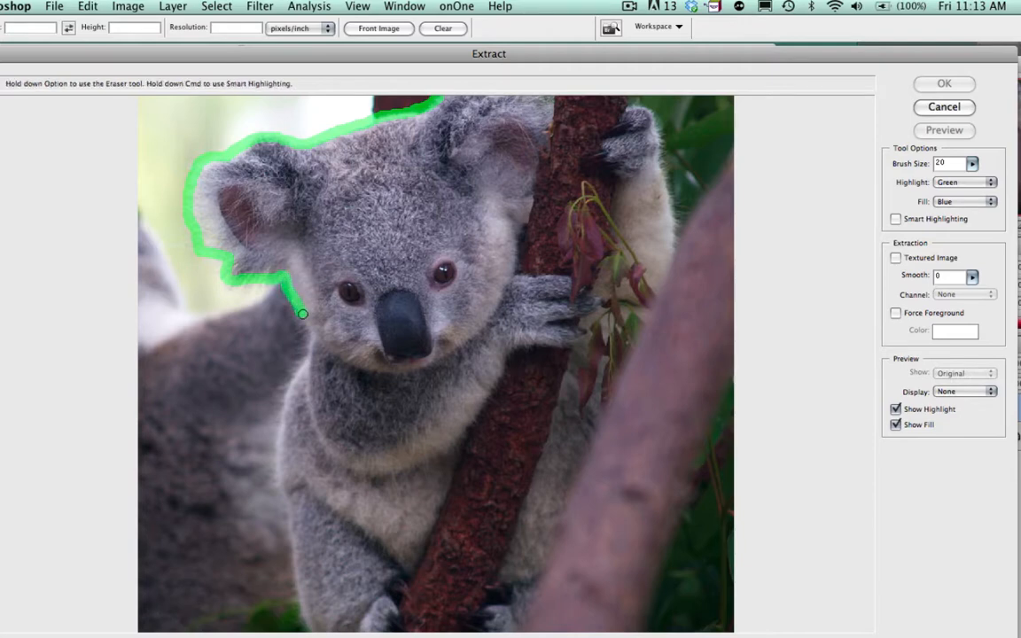
{"action": "left_click_drag", "start_coordinate": [302, 312], "coordinate": [302, 358]}
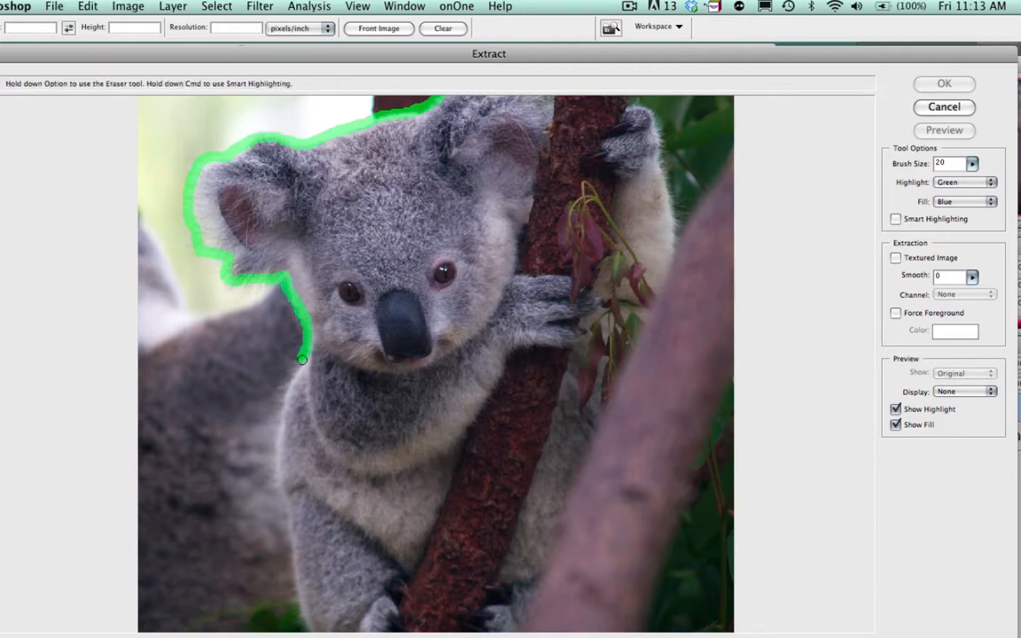
{"action": "left_click_drag", "start_coordinate": [302, 358], "coordinate": [280, 404]}
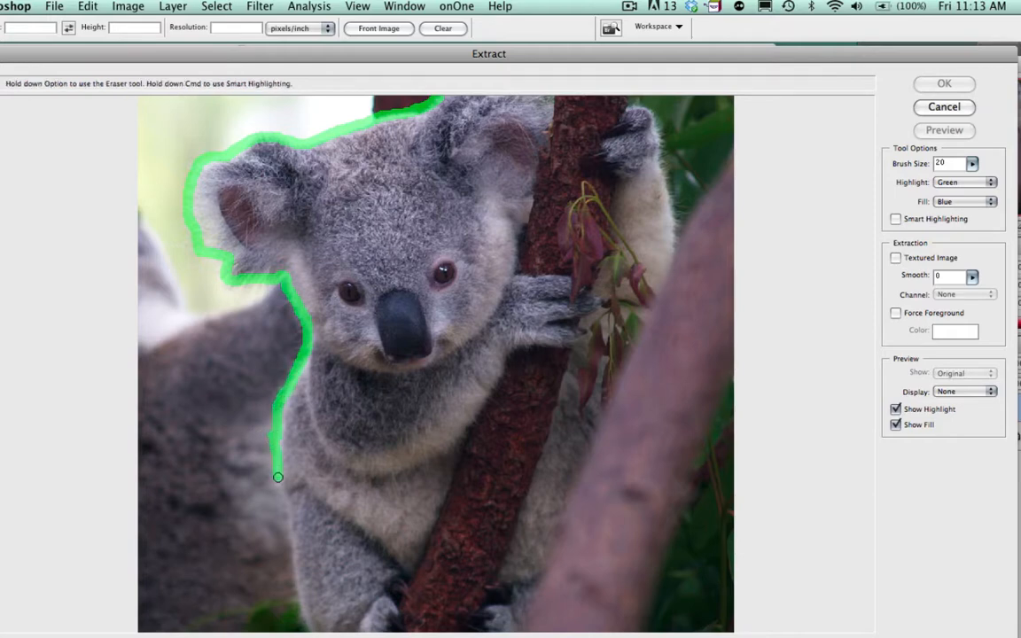
{"action": "left_click_drag", "start_coordinate": [276, 477], "coordinate": [305, 624]}
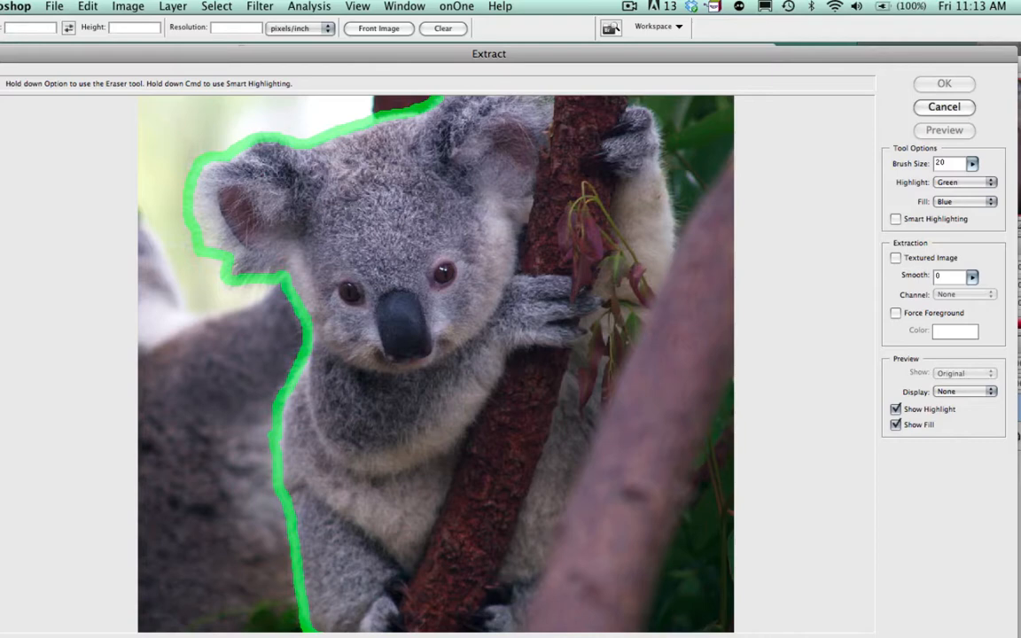
{"action": "mouse_move", "coordinate": [777, 308]}
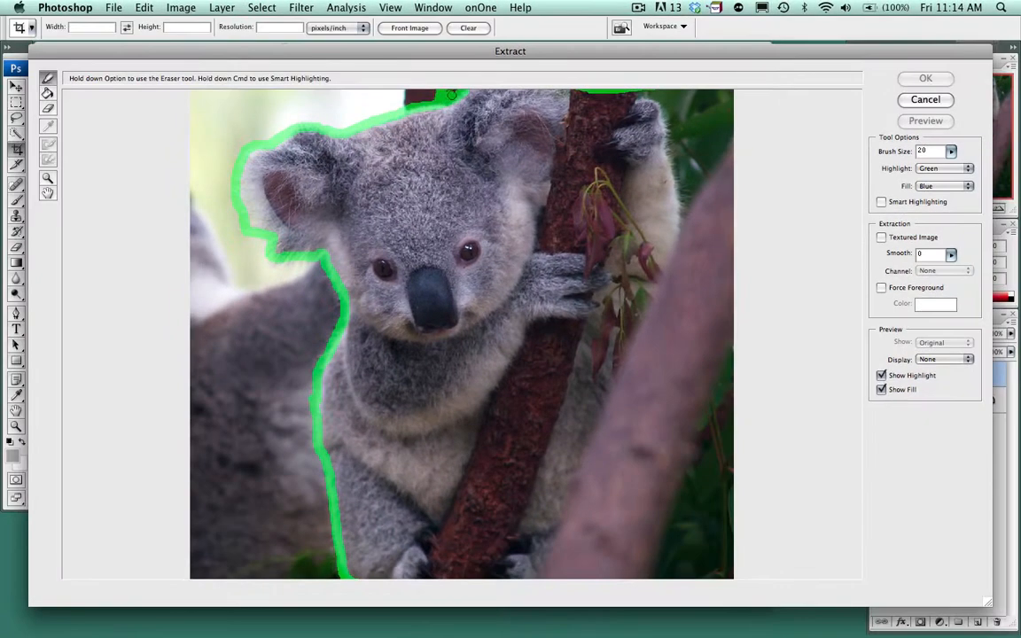
Fill the outlined koala area as the region to keep and apply the extraction.
{"action": "left_click", "coordinate": [48, 126]}
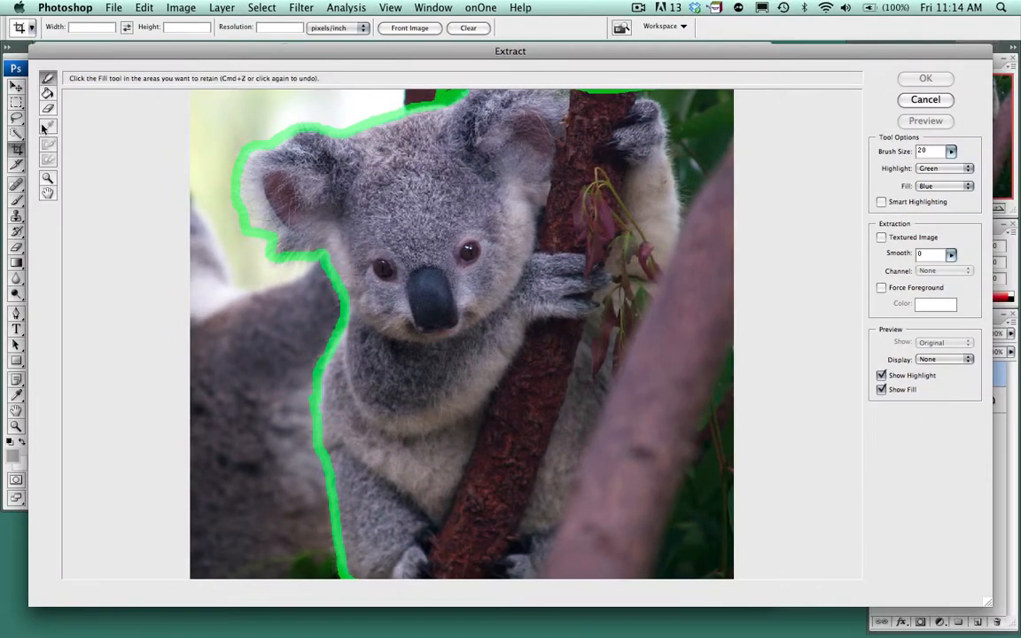
{"action": "mouse_move", "coordinate": [48, 96]}
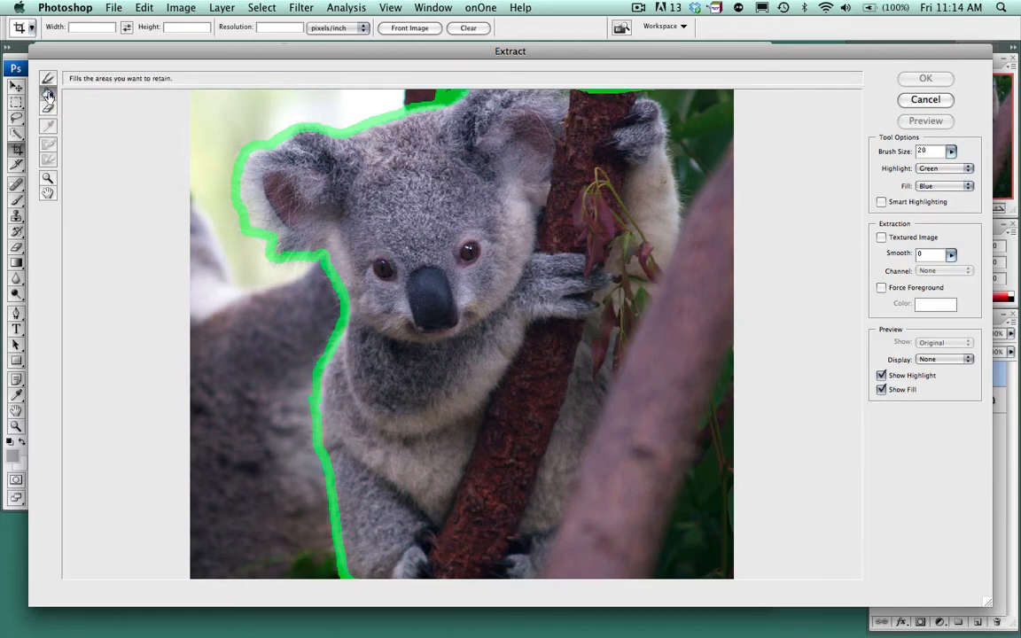
{"action": "left_click", "coordinate": [48, 95]}
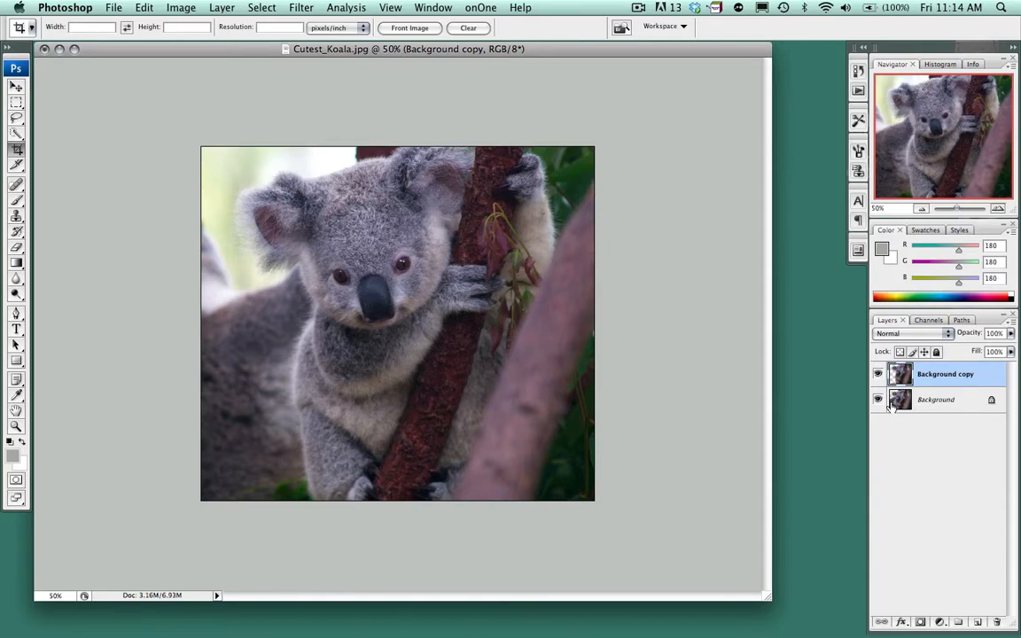
Hide the original Background layer so the extracted koala sits over transparency.
{"action": "left_click", "coordinate": [879, 400]}
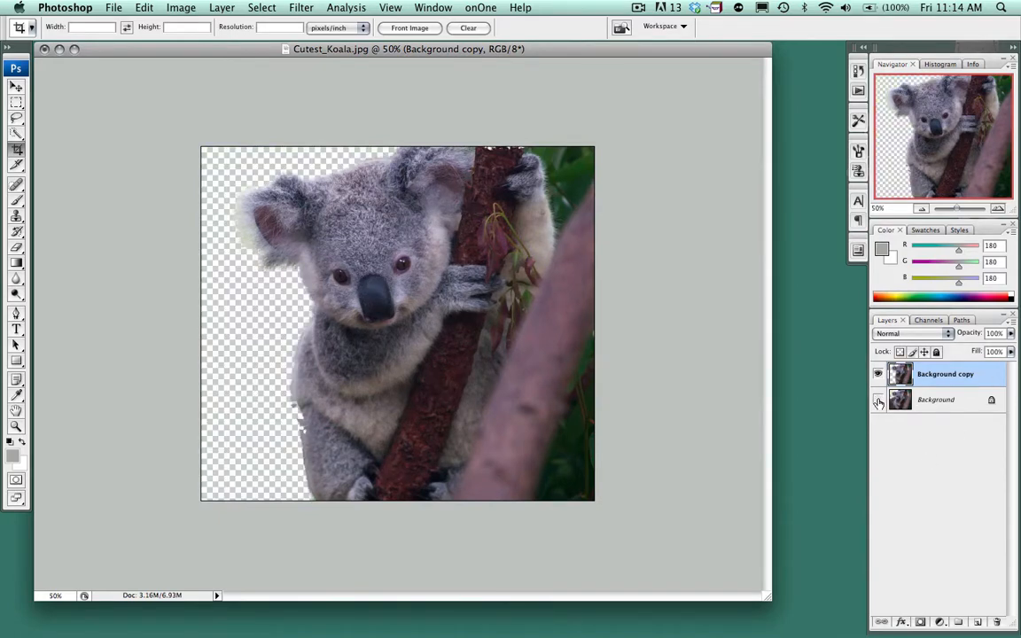
{"action": "left_click", "coordinate": [879, 399]}
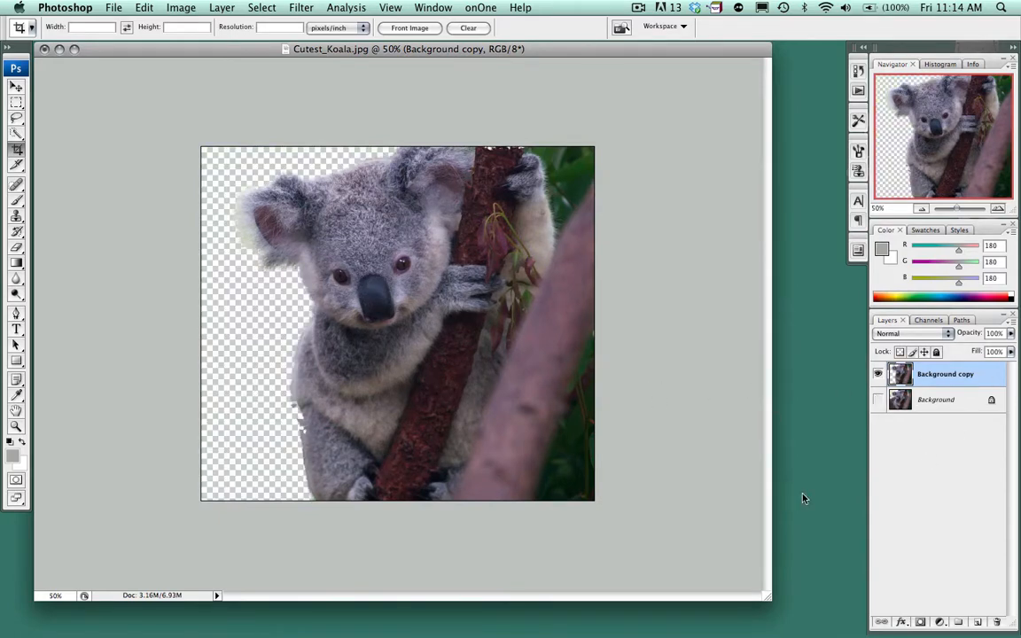
{"action": "mouse_move", "coordinate": [305, 408]}
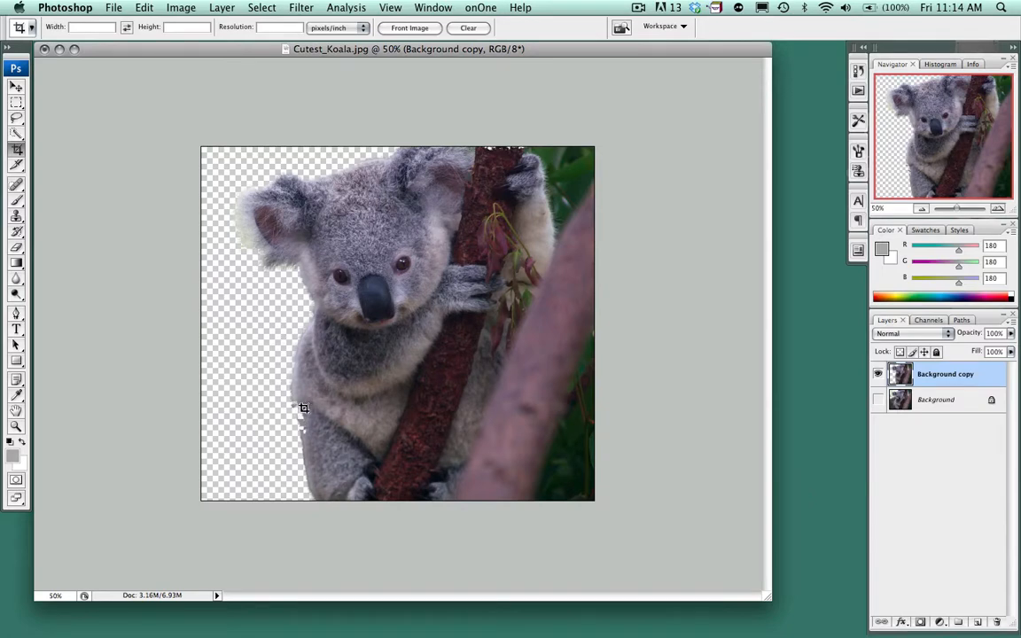
{"action": "mouse_move", "coordinate": [301, 433]}
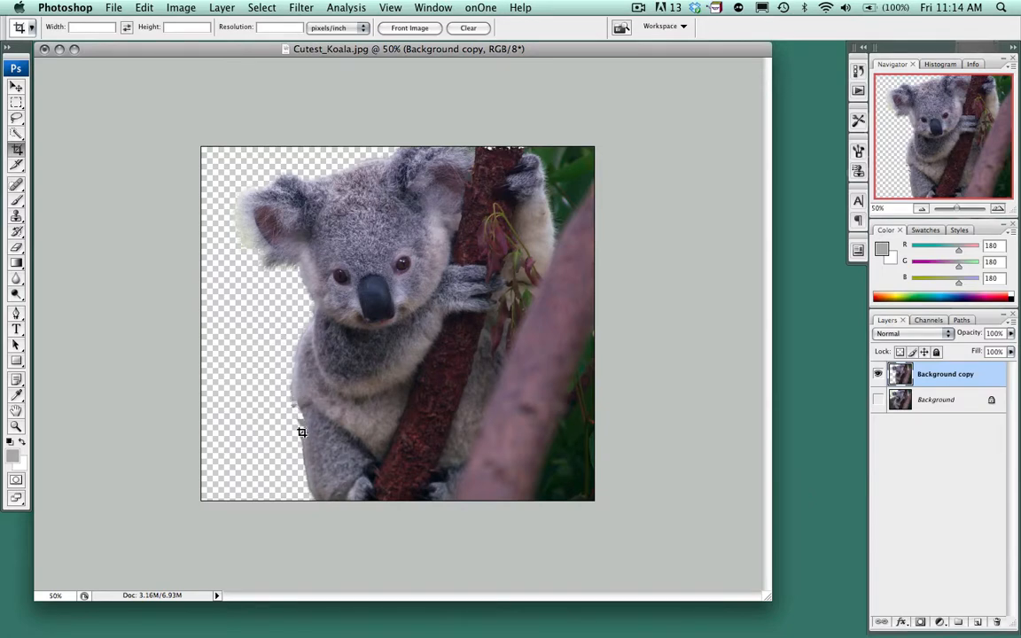
{"action": "mouse_move", "coordinate": [323, 447]}
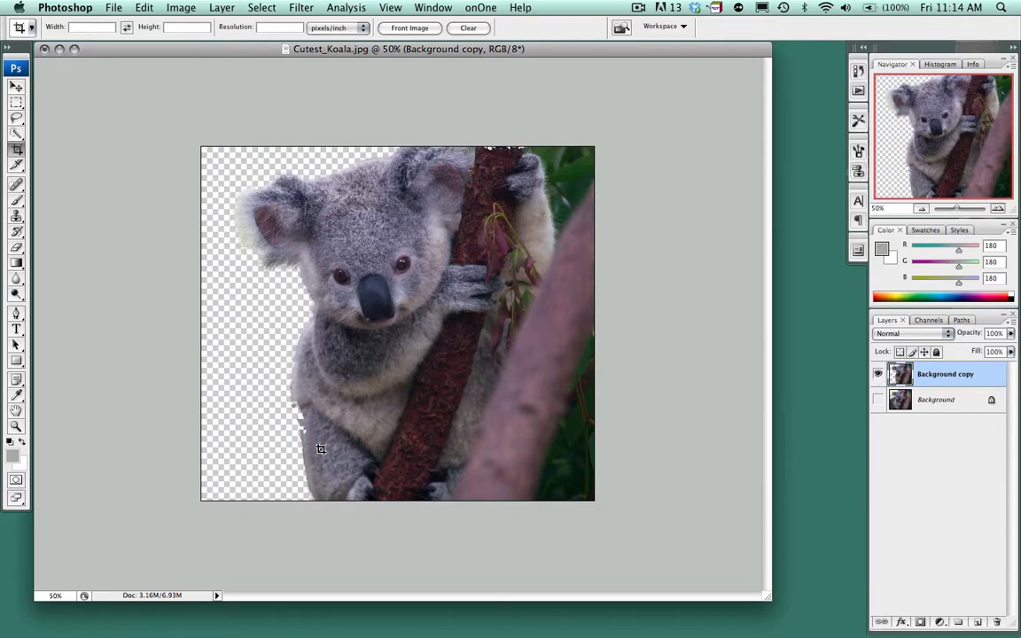
{"action": "mouse_move", "coordinate": [289, 213]}
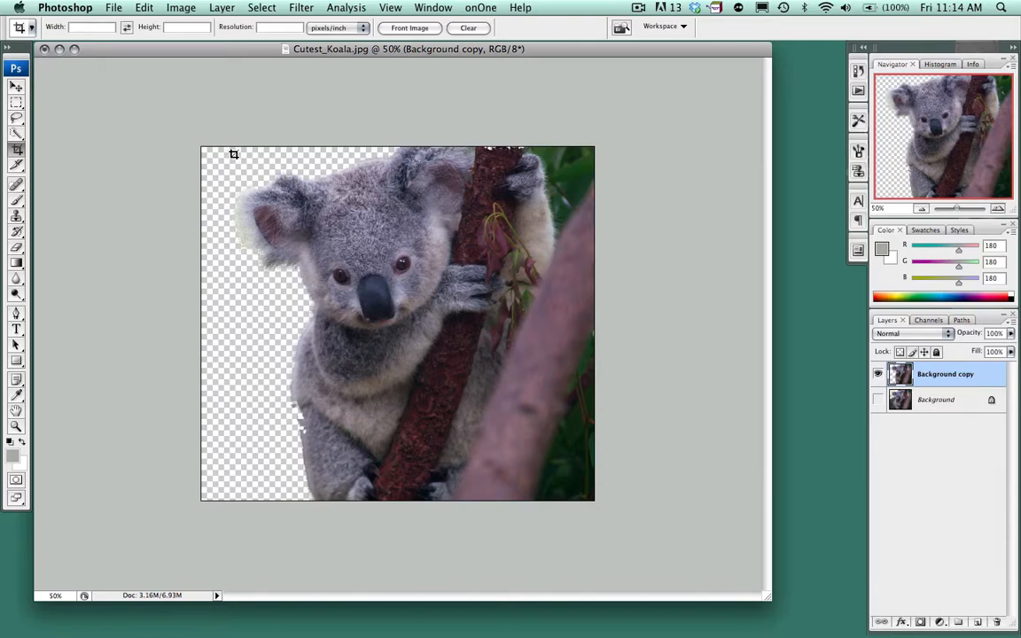
{"action": "mouse_move", "coordinate": [241, 163]}
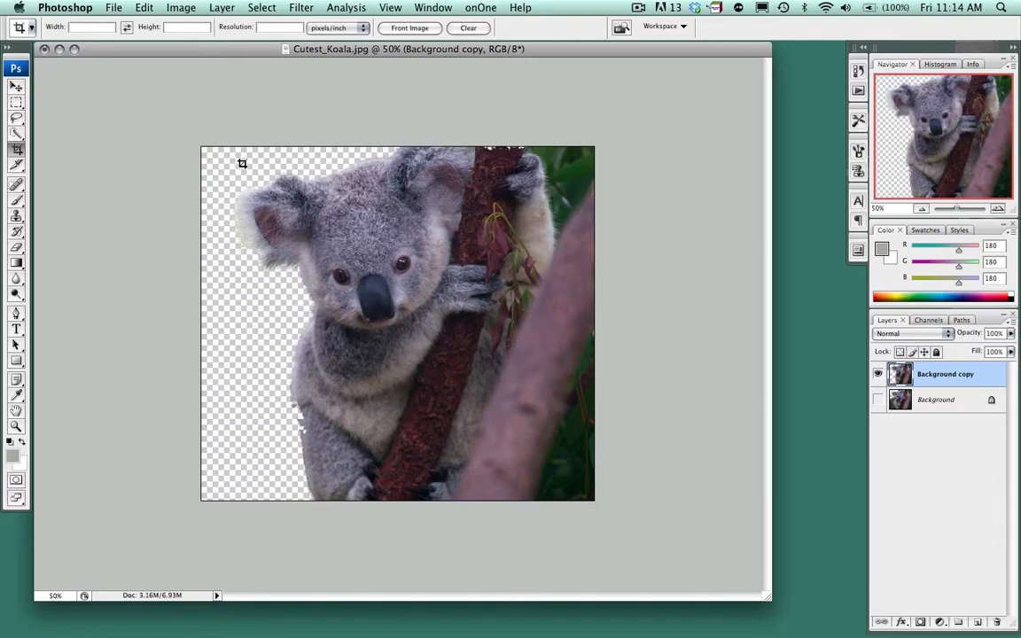
Crop the canvas to exclude the narrow strip along the left edge.
{"action": "left_click_drag", "start_coordinate": [222, 145], "coordinate": [470, 440]}
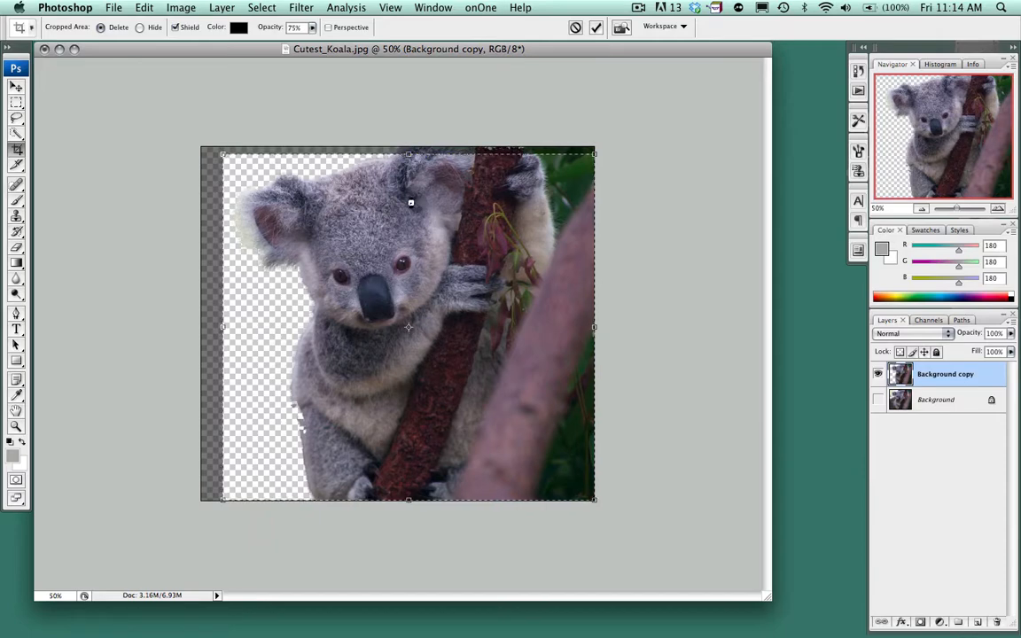
{"action": "left_click", "coordinate": [595, 26]}
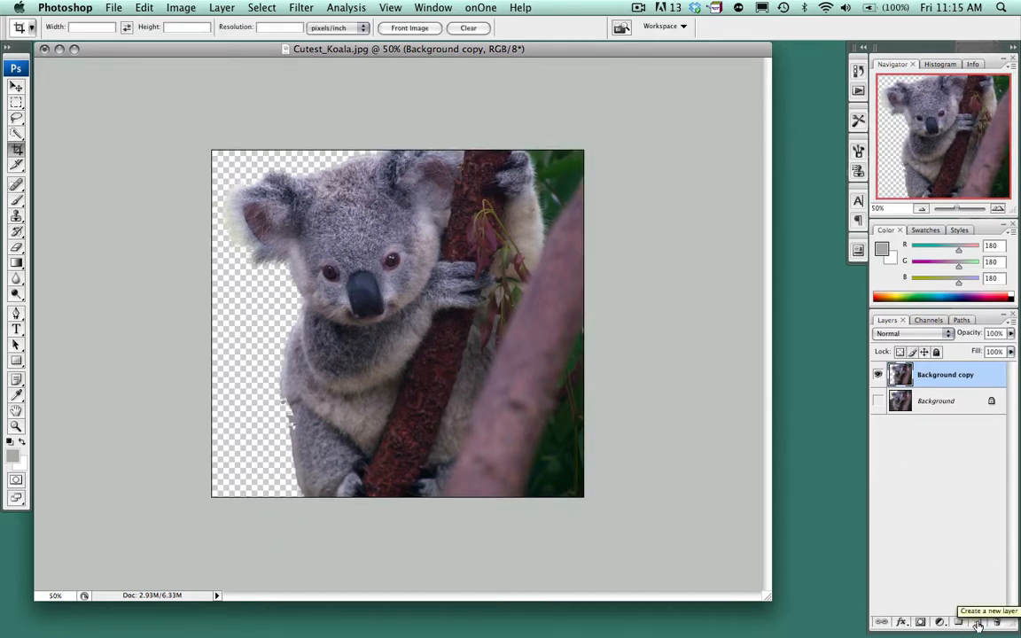
Create a new empty Layer 1 placed below the Background copy layer.
{"action": "left_click", "coordinate": [977, 620]}
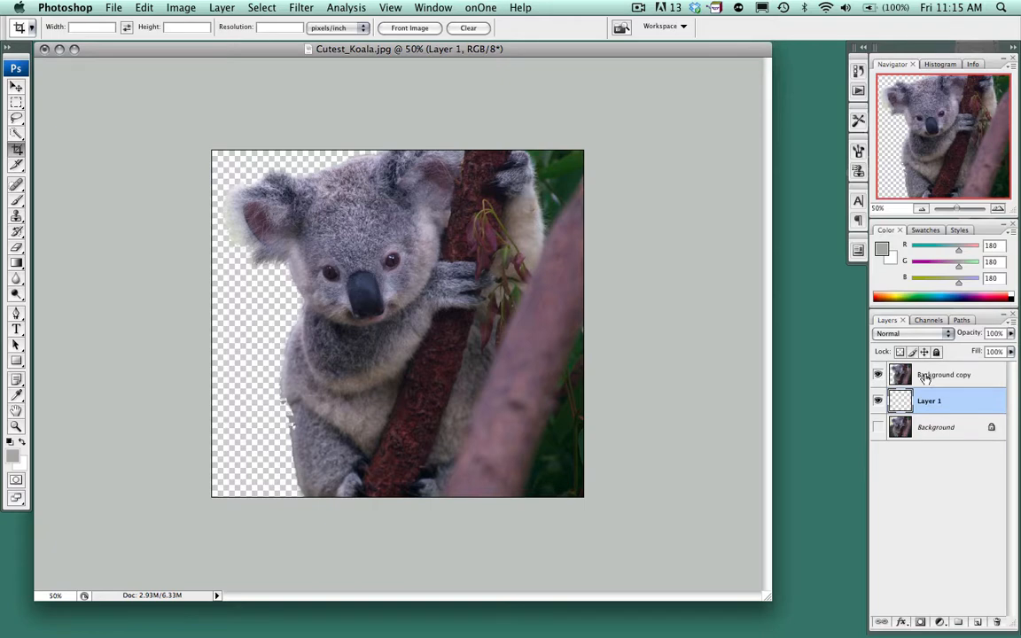
Fill Layer 1 with solid gray via Edit > Fill.
{"action": "left_click", "coordinate": [144, 7]}
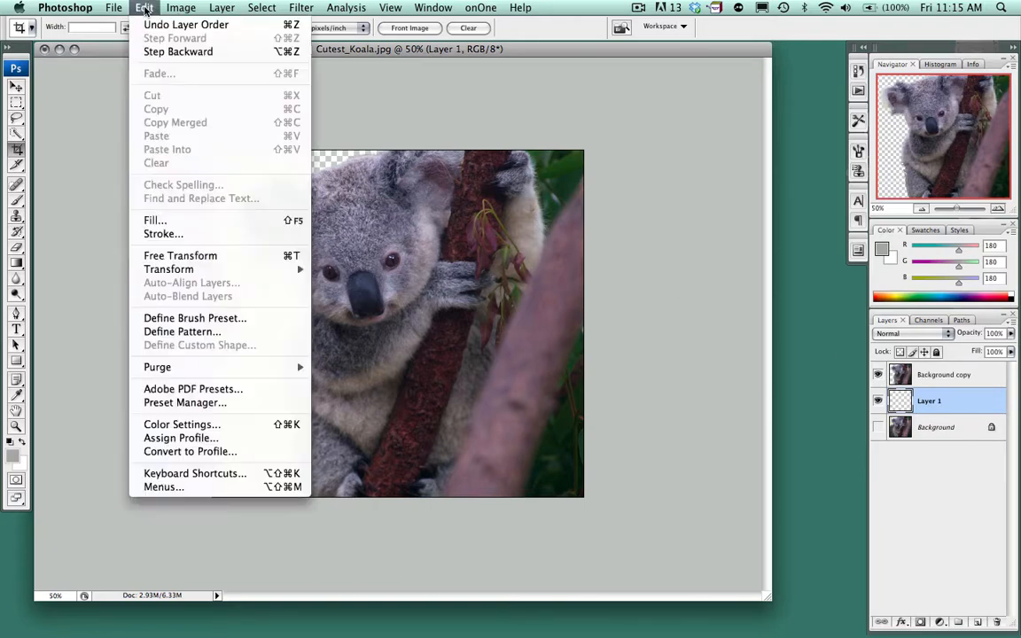
{"action": "left_click", "coordinate": [156, 219]}
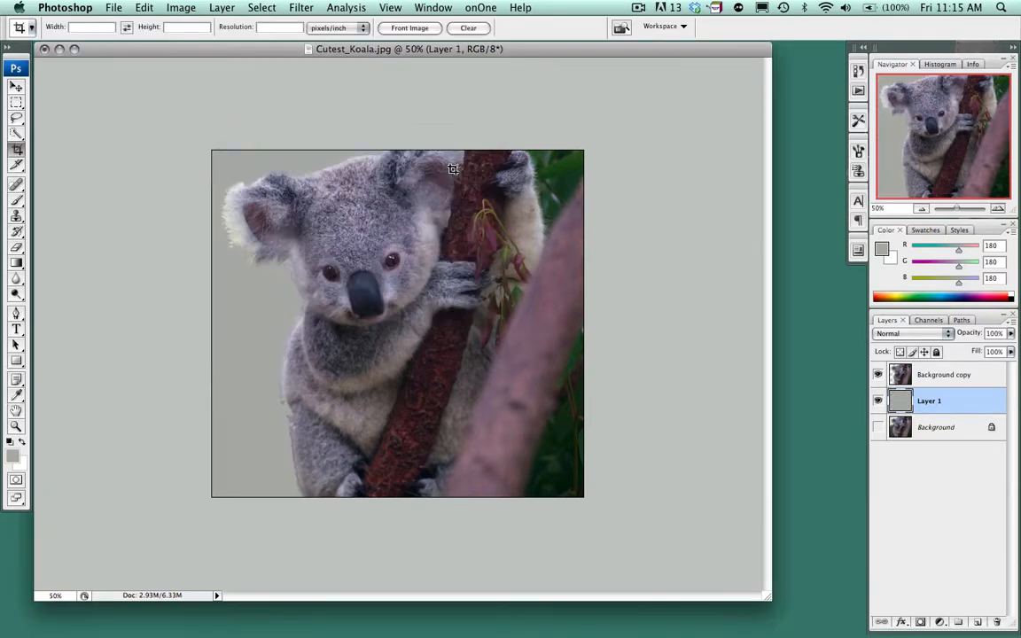
{"action": "mouse_move", "coordinate": [323, 577]}
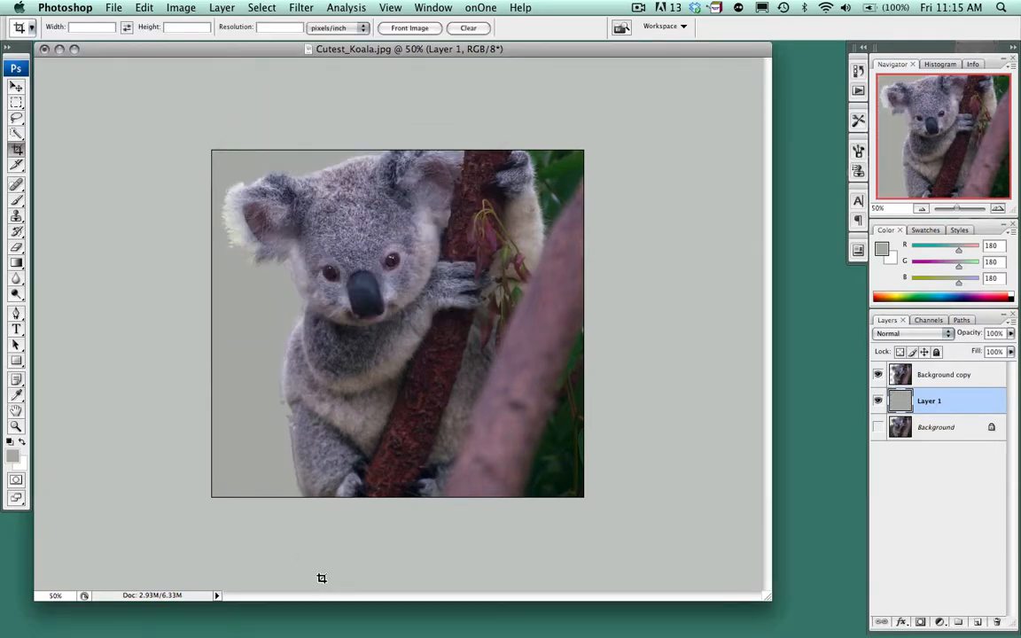